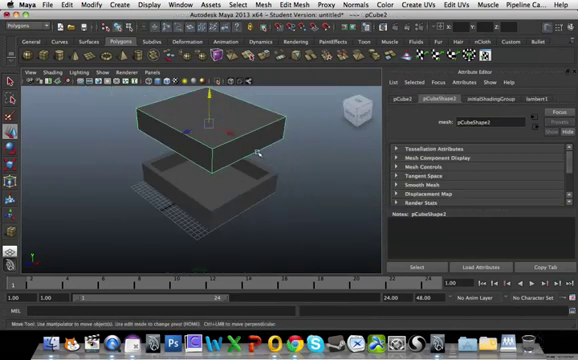
mouse_move(184, 186)
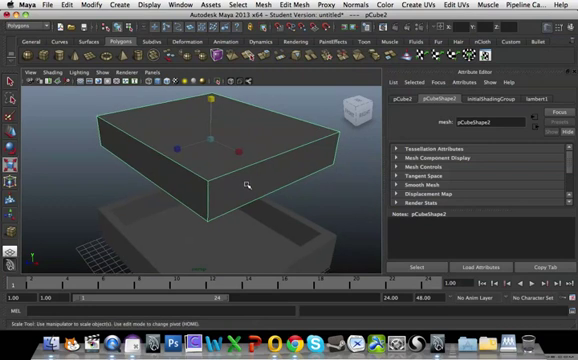
Step: Switch the mattress to edge mode to select its border edges
right_click(208, 184)
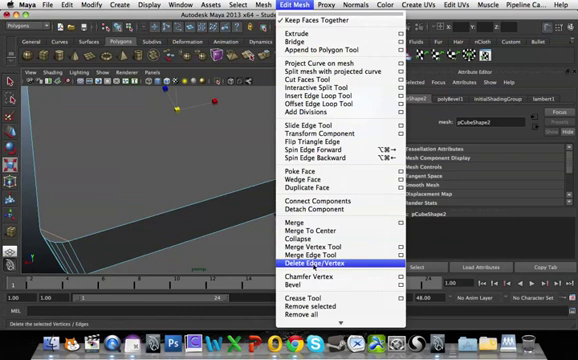
Step: Bevel the mattress's outer edges twice into softer, rounded corners
left_click(306, 262)
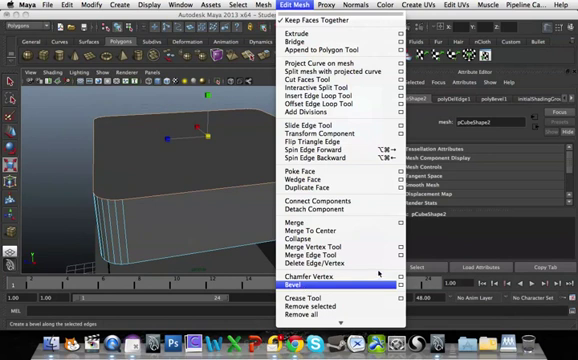
left_click(296, 288)
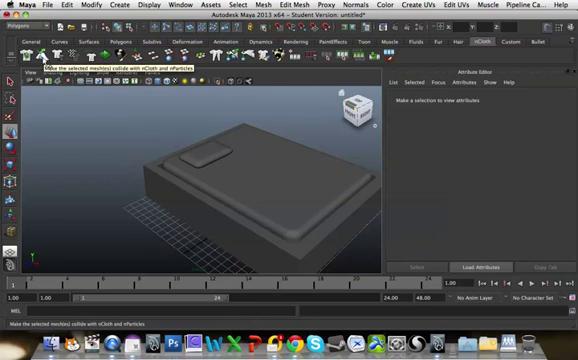
mouse_move(42, 62)
type("1000")
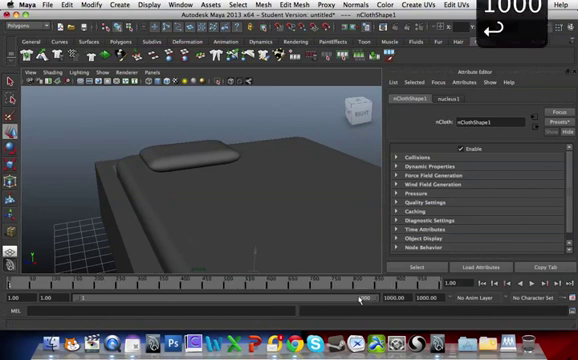
Step: Expand the pillow nCloth's Pressure settings and set Pressure to 2
left_click(538, 292)
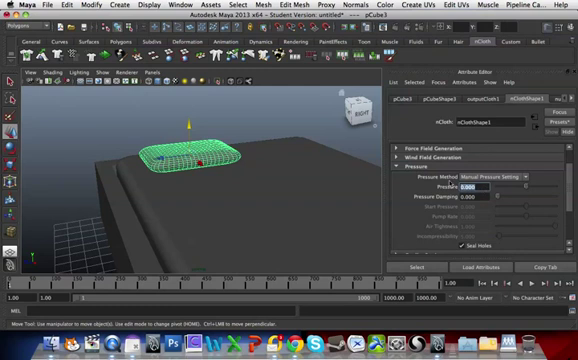
type("25")
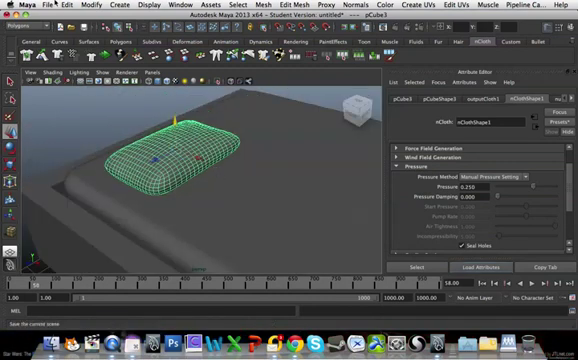
Step: Freeze the pillow's transformations via Modify > Freeze Transformations
left_click(68, 6)
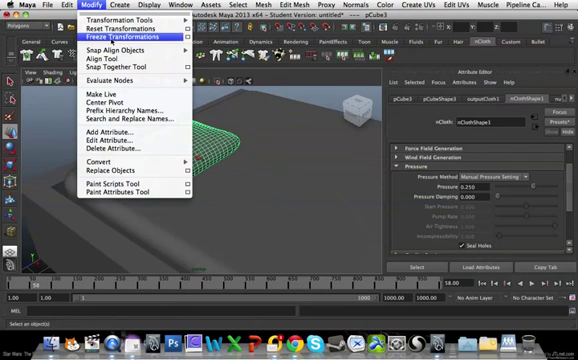
left_click(124, 32)
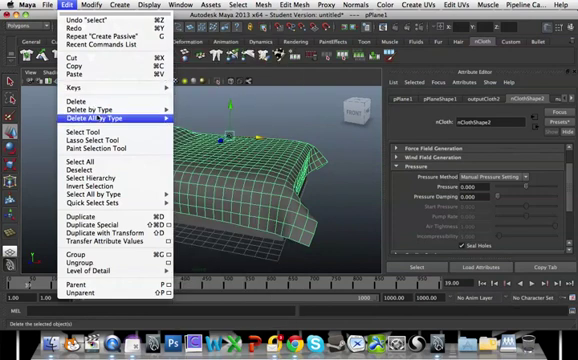
mouse_move(86, 110)
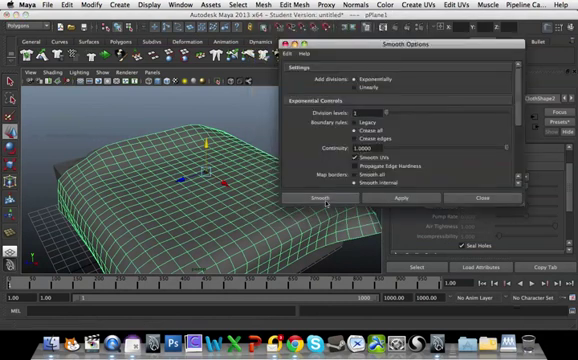
Step: Apply Mesh > Smooth to the draped sheet for a denser, softer mesh
left_click(320, 198)
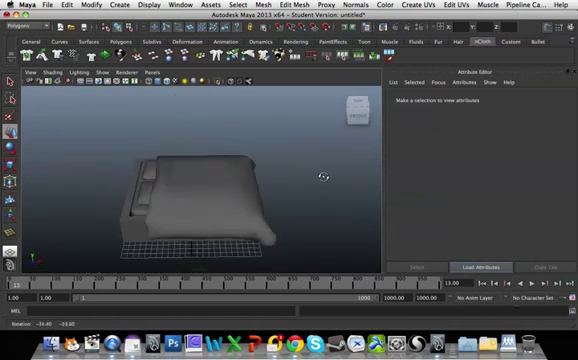
left_click_drag(310, 180, 310, 200)
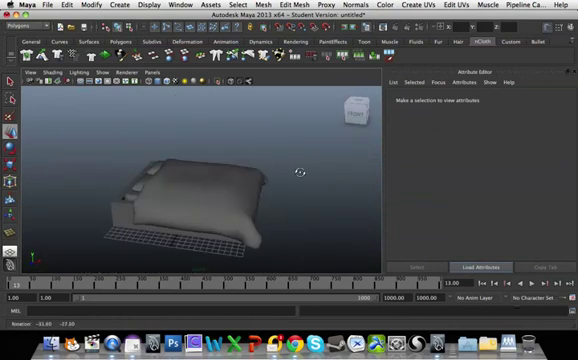